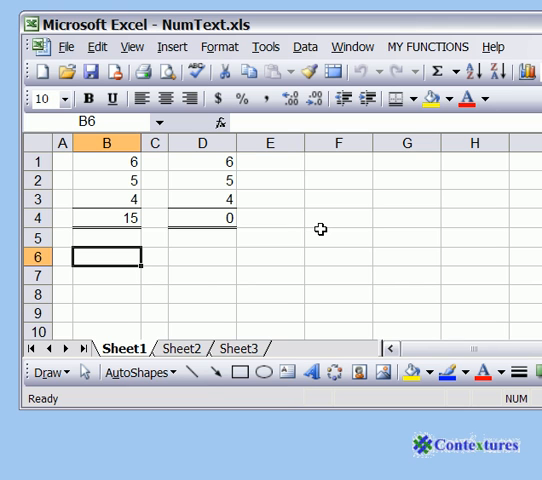
pyautogui.moveTo(98, 181)
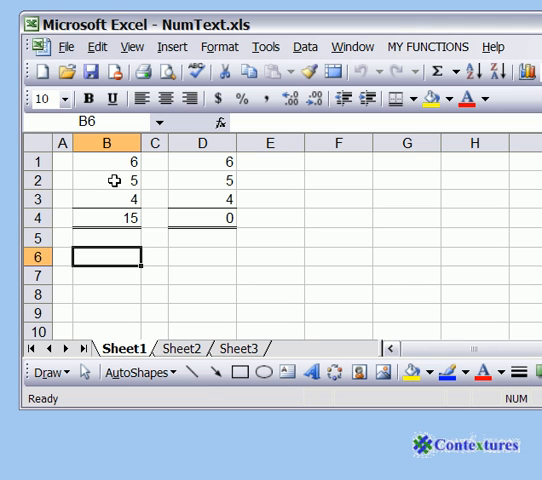
pyautogui.moveTo(99, 219)
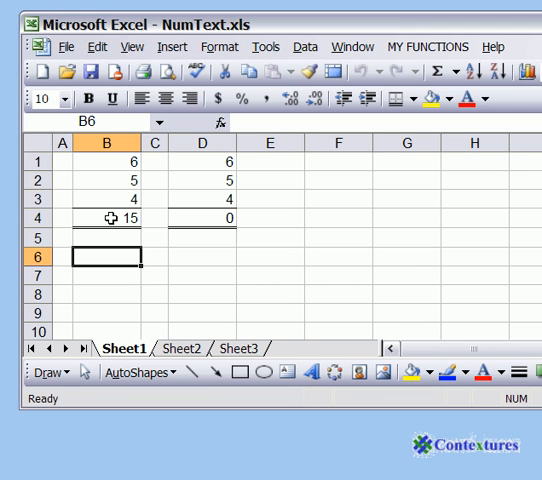
pyautogui.moveTo(206, 218)
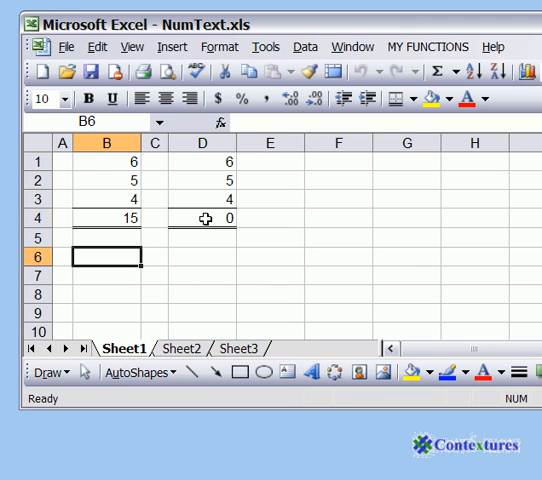
# Step: Inspect the text entries in D1 and D2 and compare them with the real number in B1
pyautogui.click(203, 161)
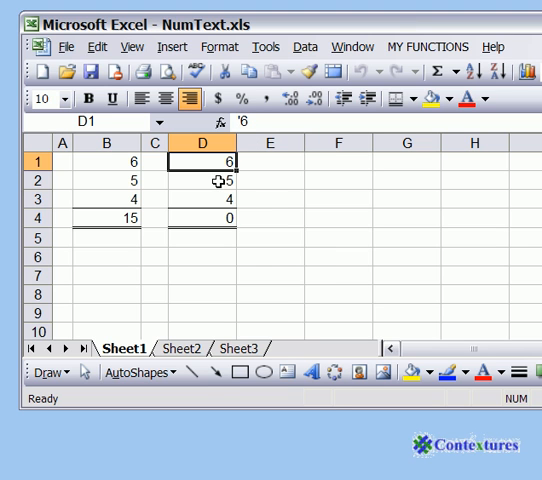
pyautogui.click(203, 181)
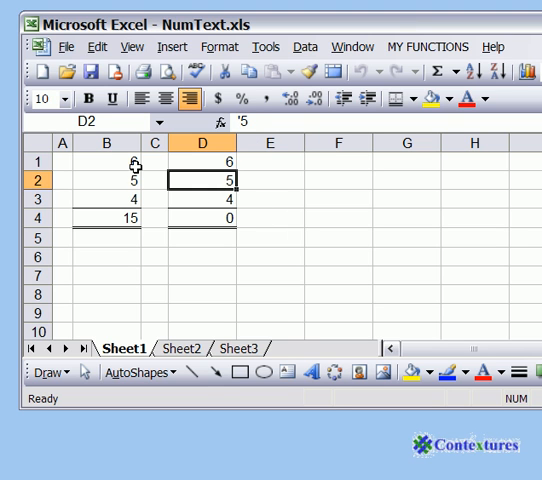
pyautogui.click(113, 163)
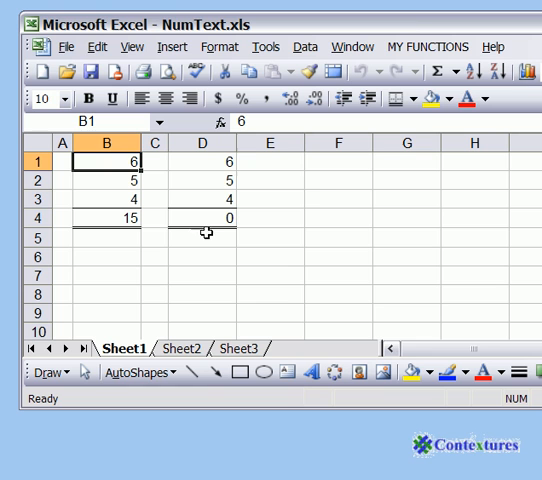
# Step: Recheck D1, copy the empty cell E2, and open Paste Special for D1:D3
pyautogui.click(202, 160)
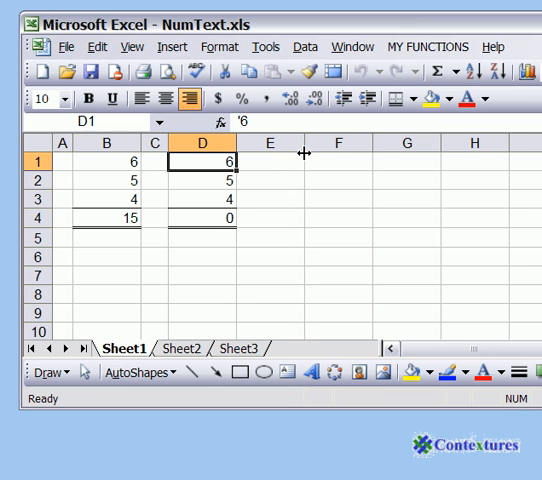
pyautogui.moveTo(383, 257)
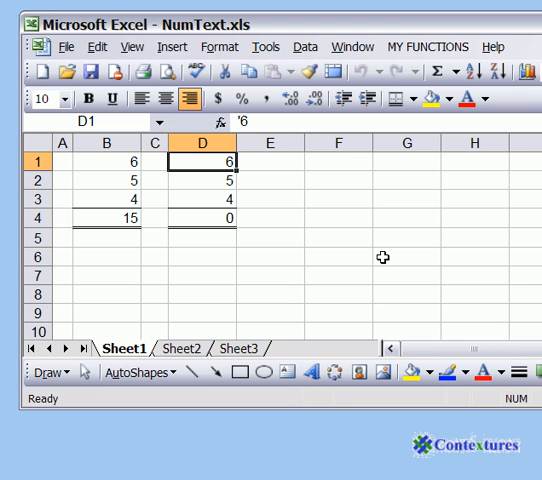
pyautogui.moveTo(280, 180)
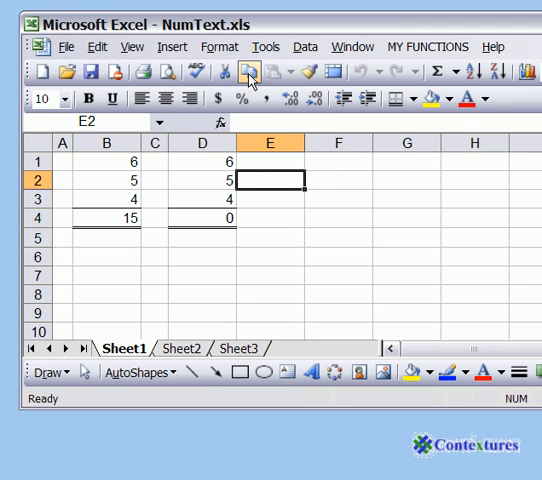
pyautogui.click(254, 82)
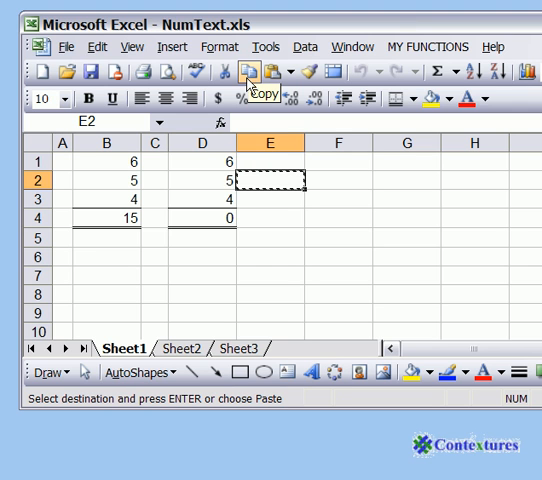
pyautogui.moveTo(208, 161)
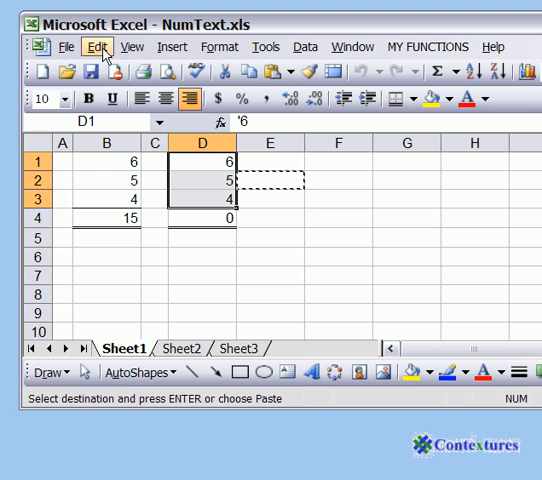
pyautogui.click(97, 46)
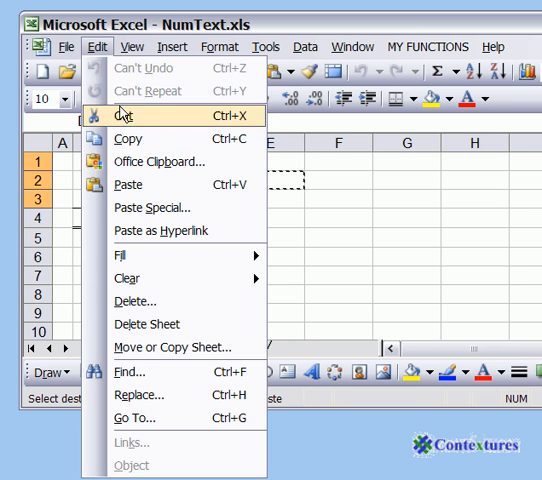
pyautogui.moveTo(171, 208)
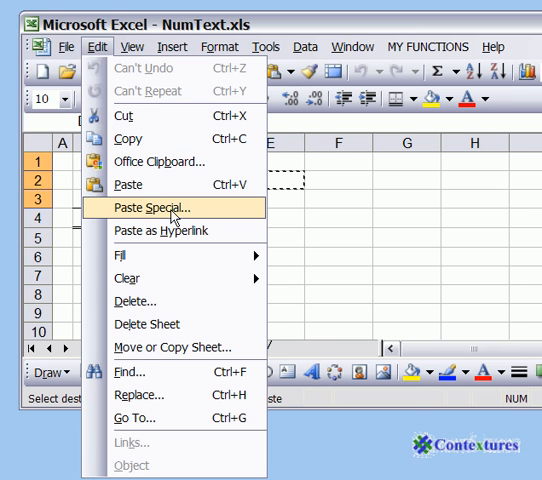
pyautogui.click(152, 207)
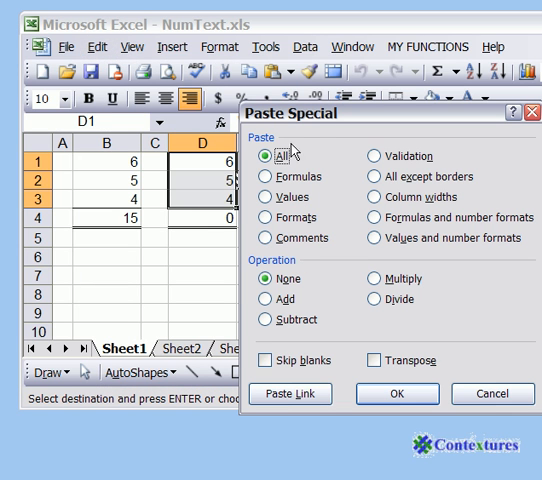
pyautogui.moveTo(283, 176)
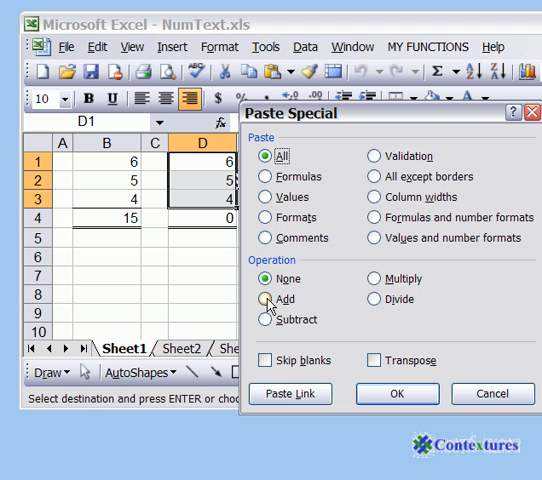
# Step: Apply Paste Special with the Add operation to D1:D3, making column D total 15
pyautogui.click(268, 299)
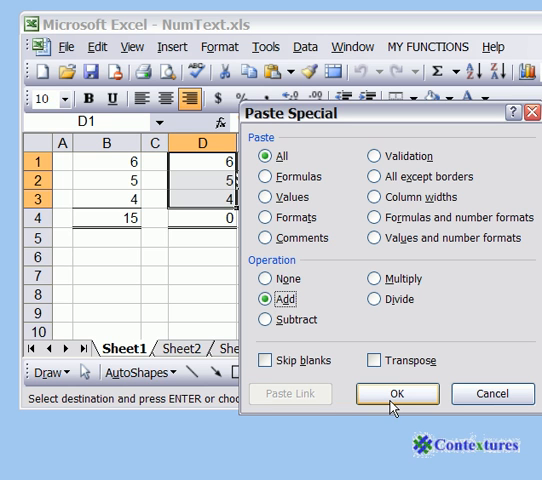
pyautogui.click(396, 393)
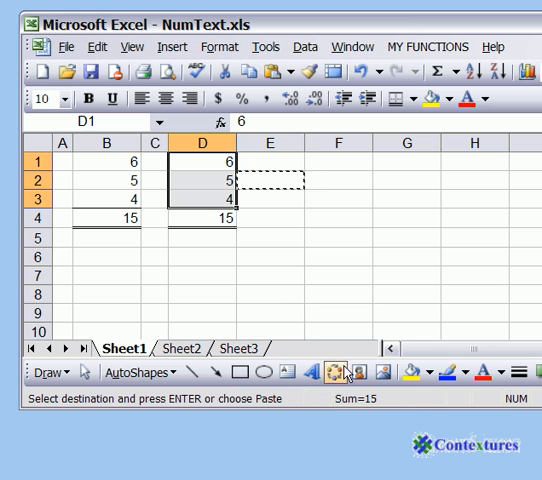
pyautogui.moveTo(211, 191)
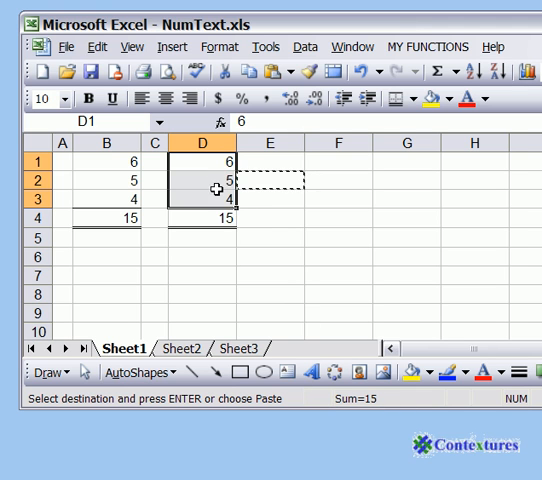
pyautogui.moveTo(210, 220)
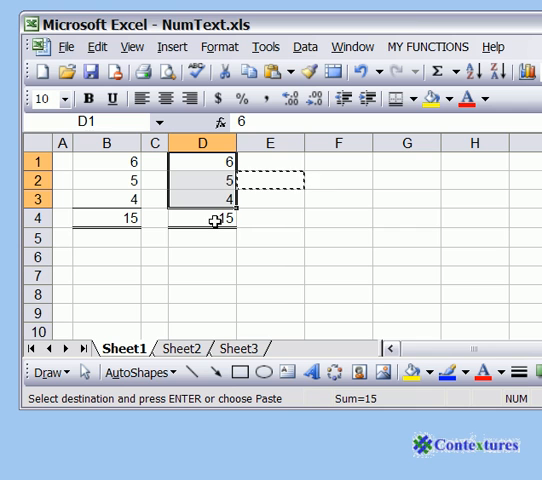